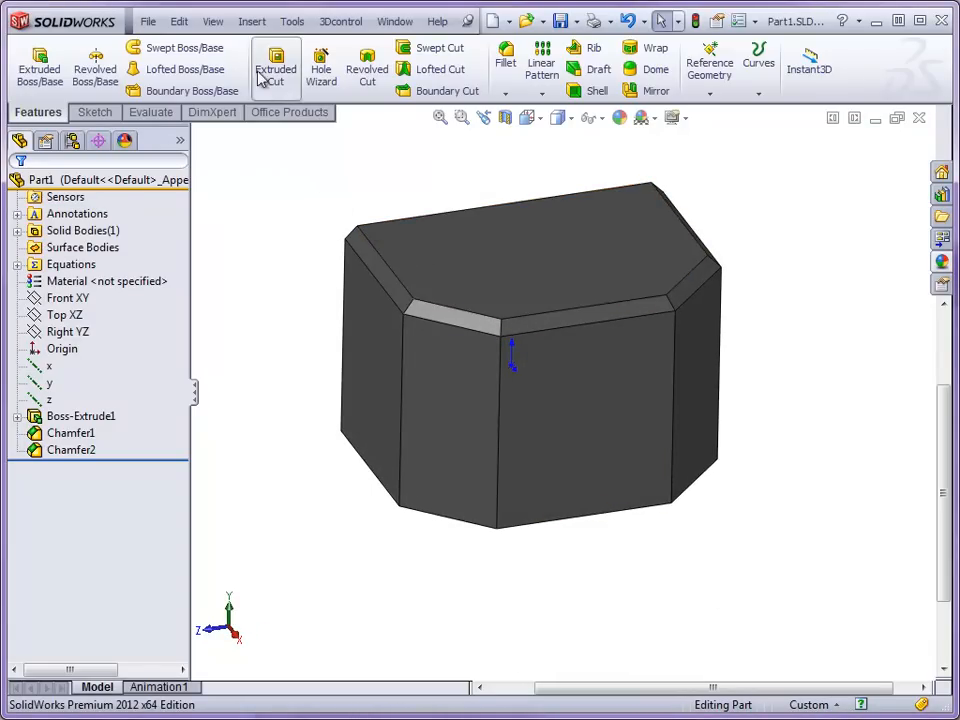
- Open the Insert menu to reach the Face submenu on the chamfered block
left_click(252, 21)
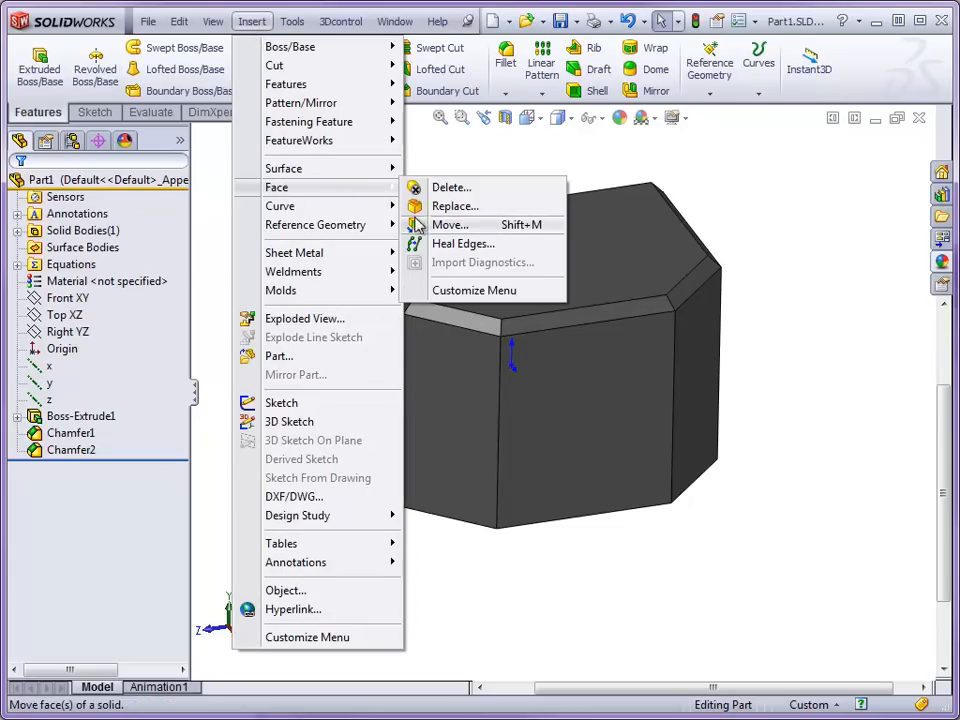
- Start Move Face in Translate mode and expand the flyout feature tree
left_click(449, 224)
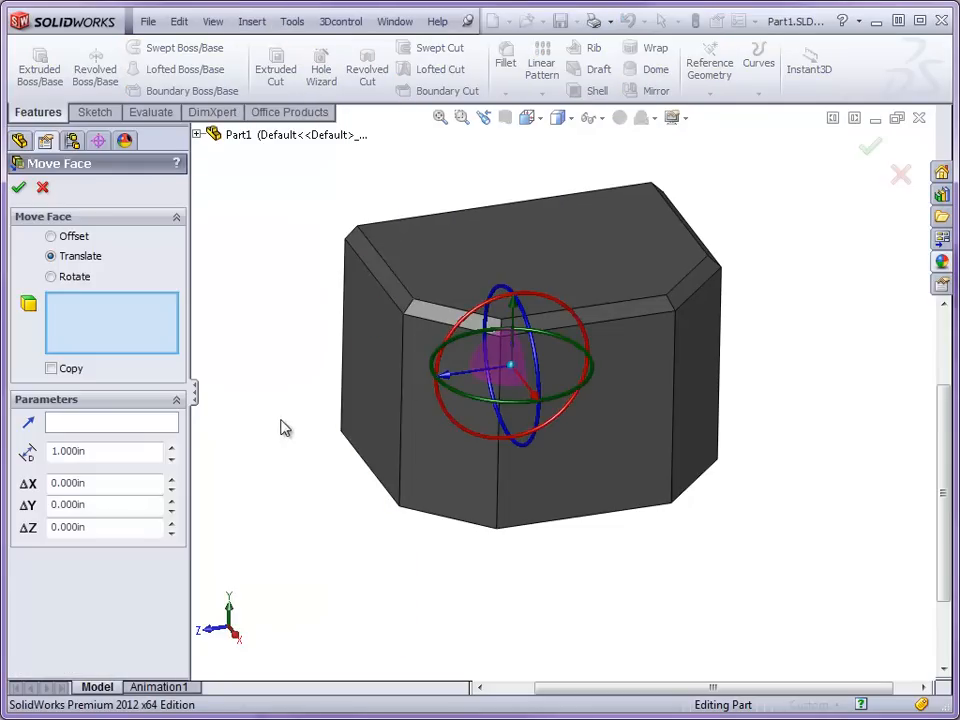
mouse_move(290, 408)
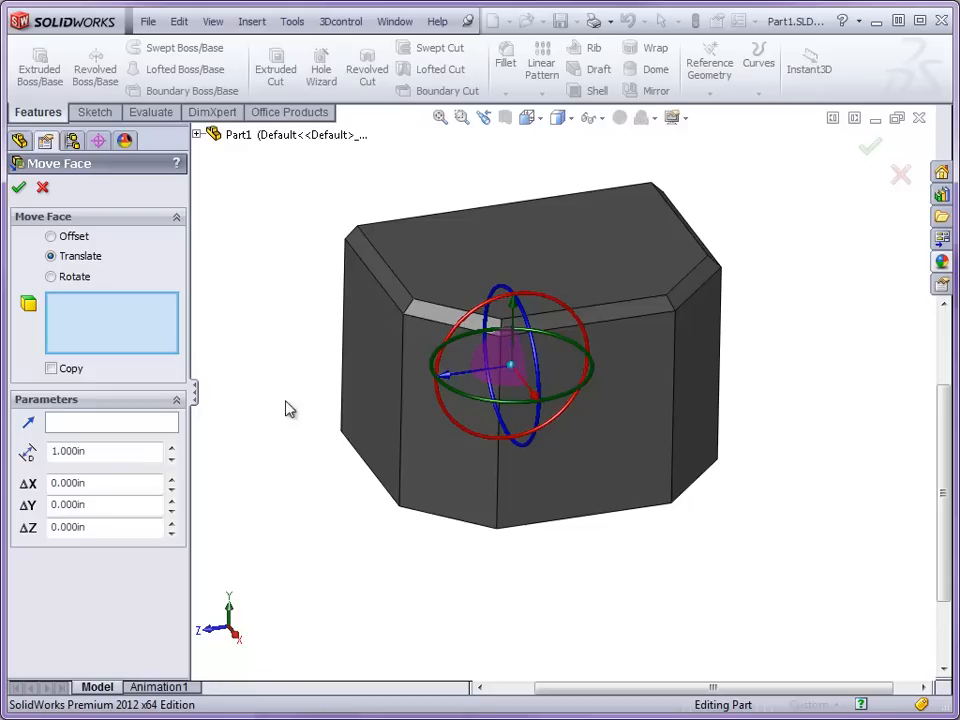
left_click(202, 134)
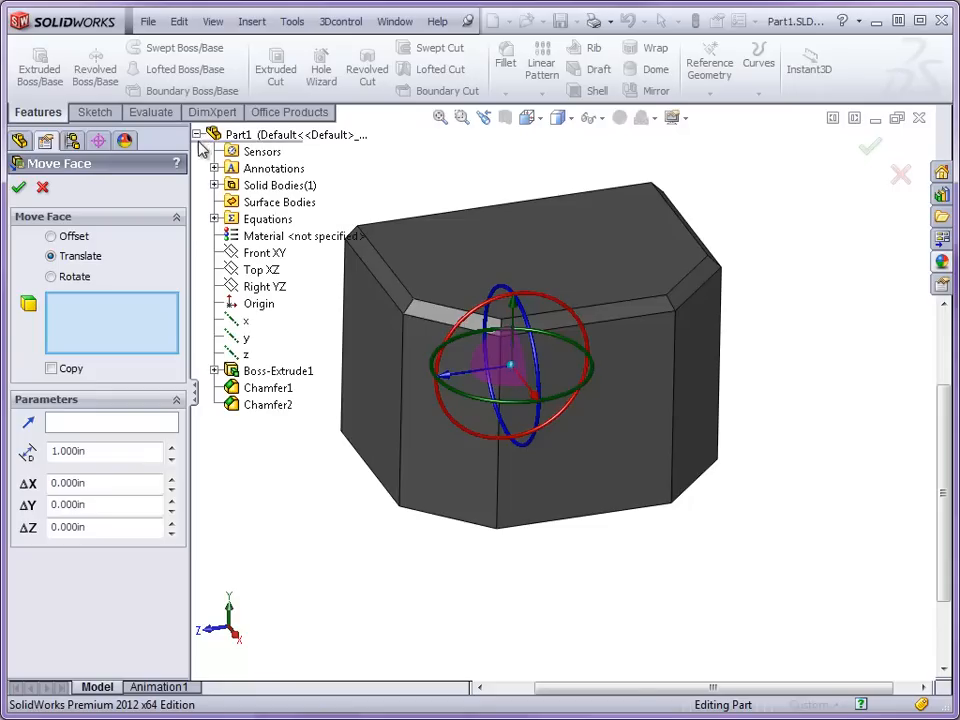
left_click(268, 405)
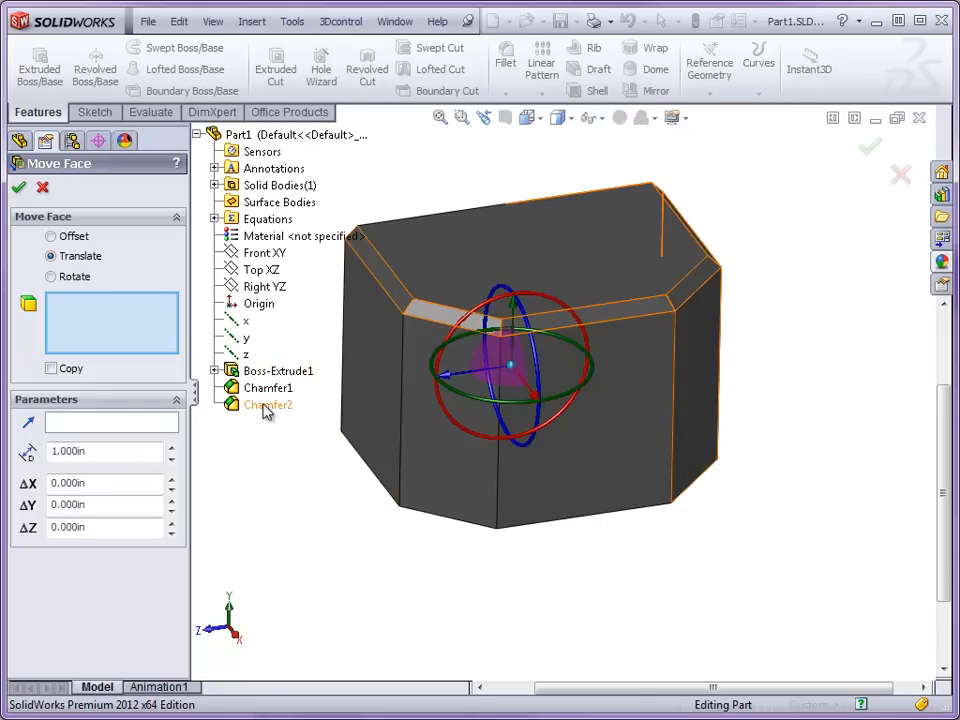
left_click(278, 371)
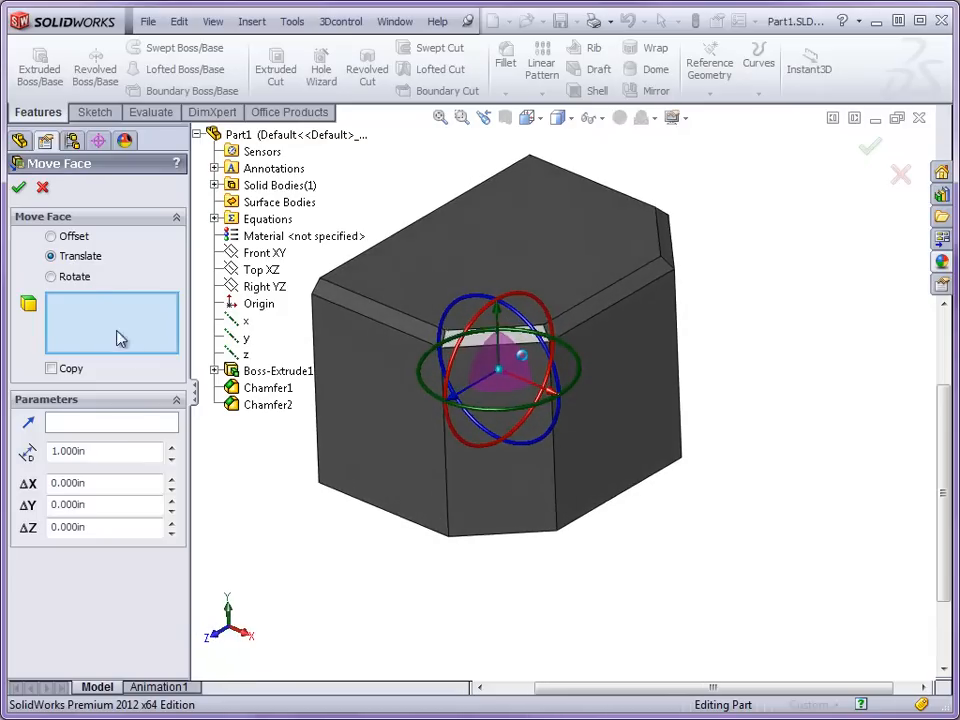
- Select a block face and preview its move about 0.447 in along X
left_click(630, 390)
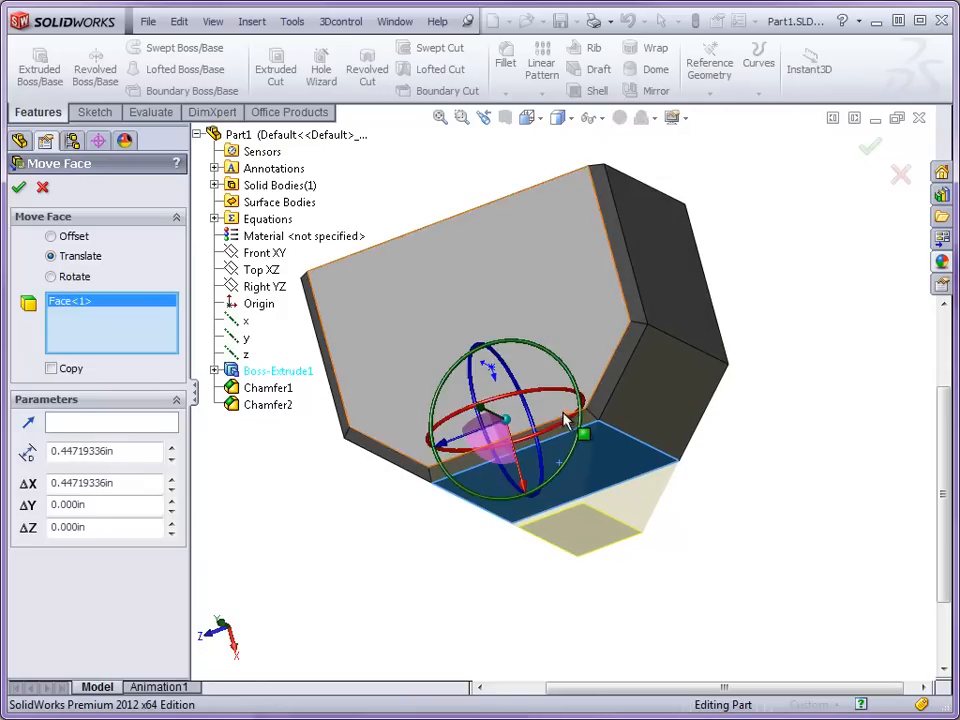
left_click_drag(560, 420, 610, 500)
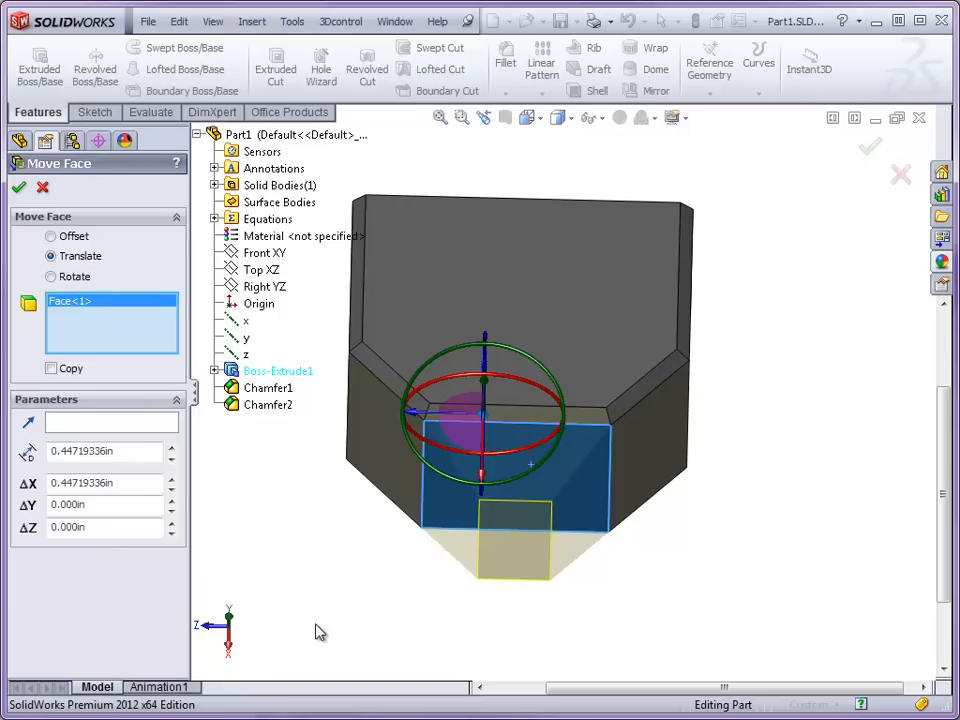
- Switch to Offset and back to Translate, then add both adjacent chamfer faces
left_click(50, 236)
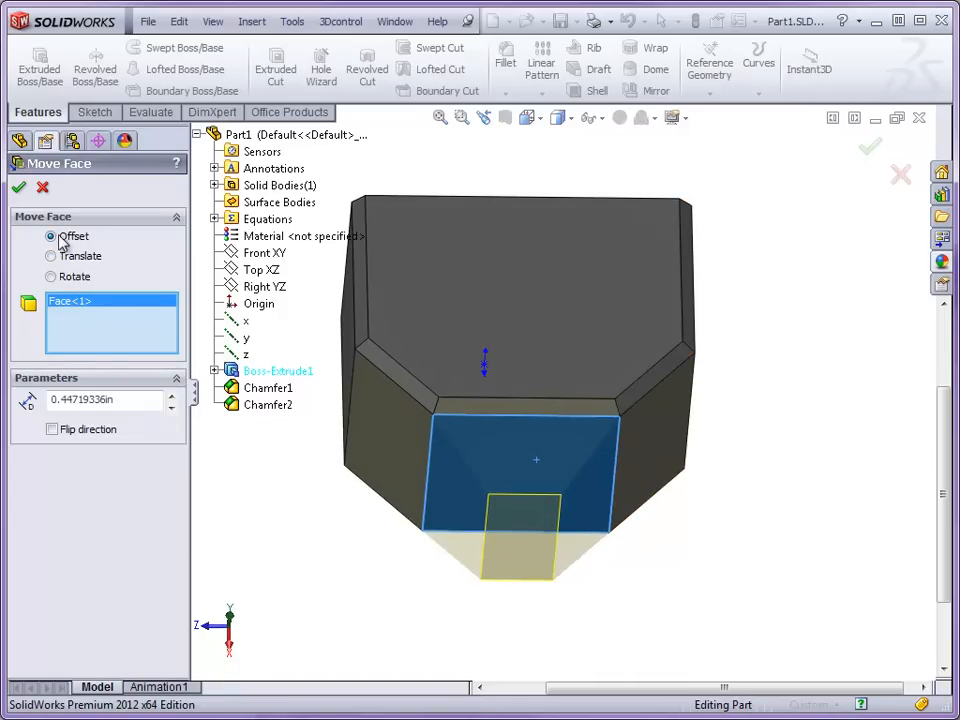
left_click(51, 255)
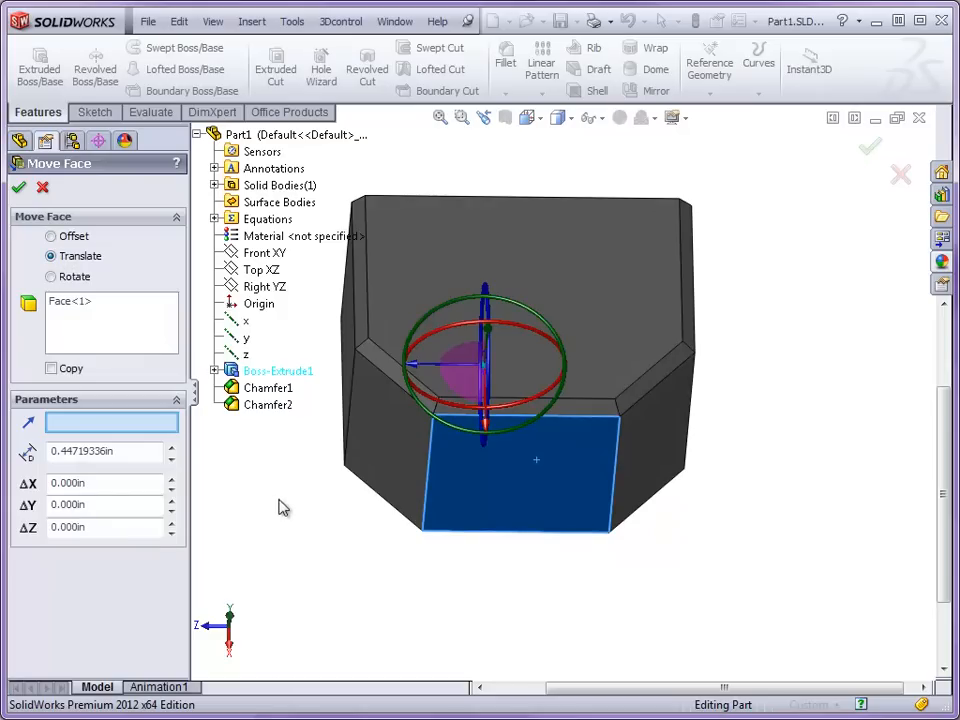
left_click(392, 450)
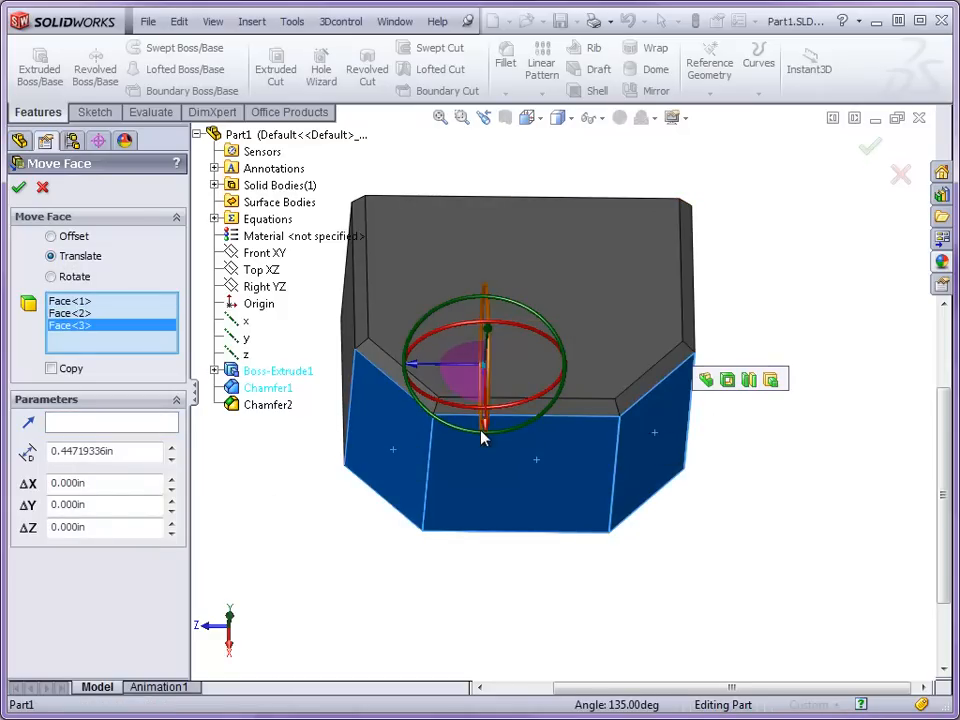
- Drag the three faces about 0.807 in along X and orbit to check the preview
left_click_drag(485, 370, 488, 505)
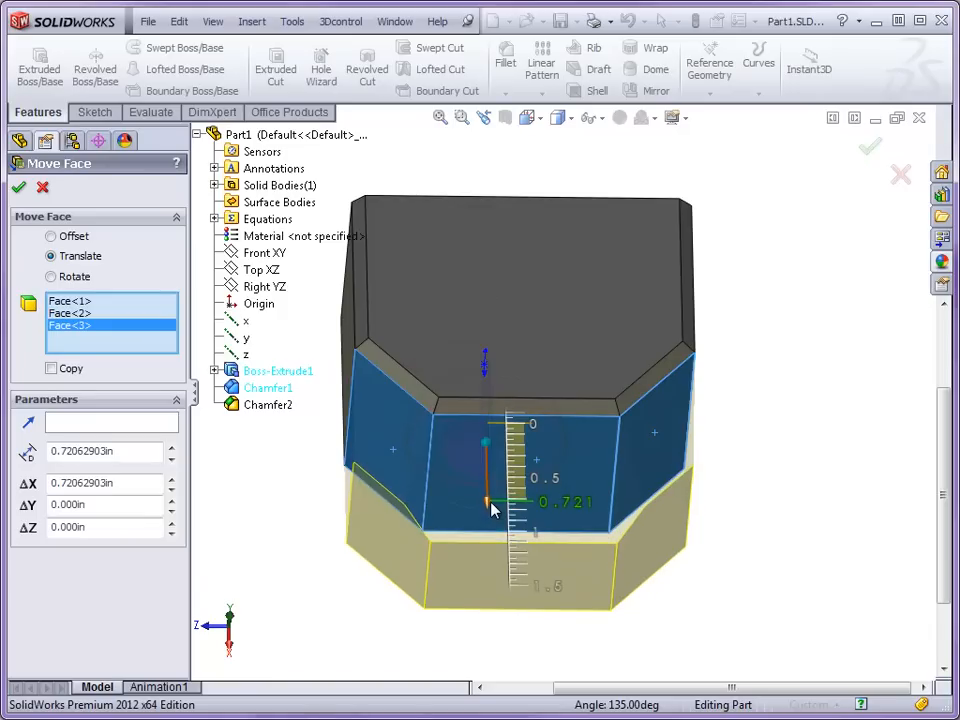
left_click_drag(485, 500, 490, 440)
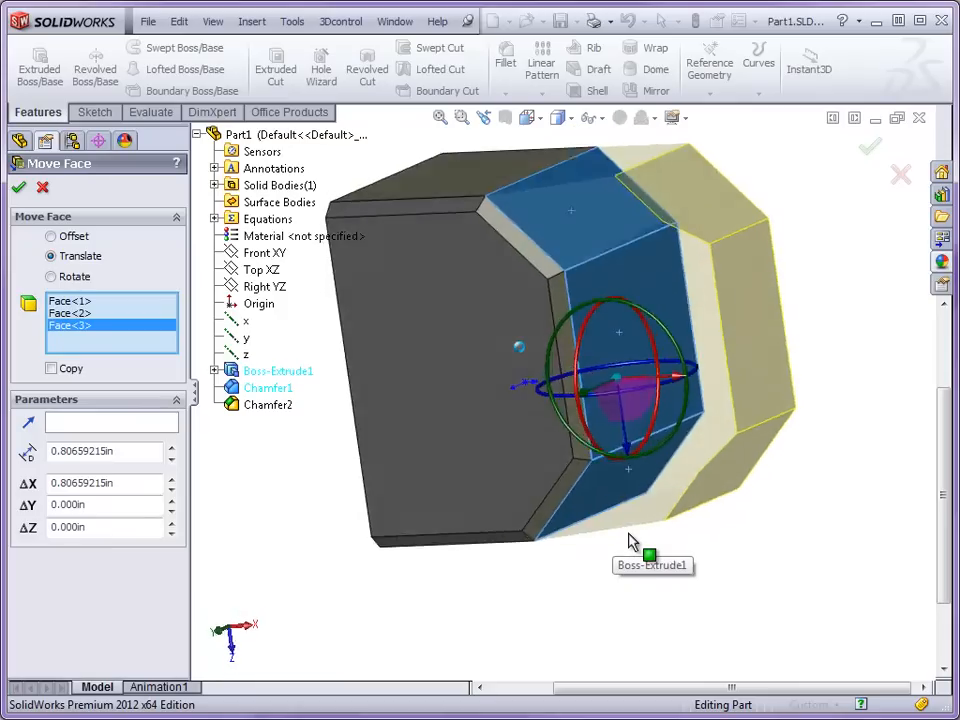
left_click_drag(630, 540, 585, 345)
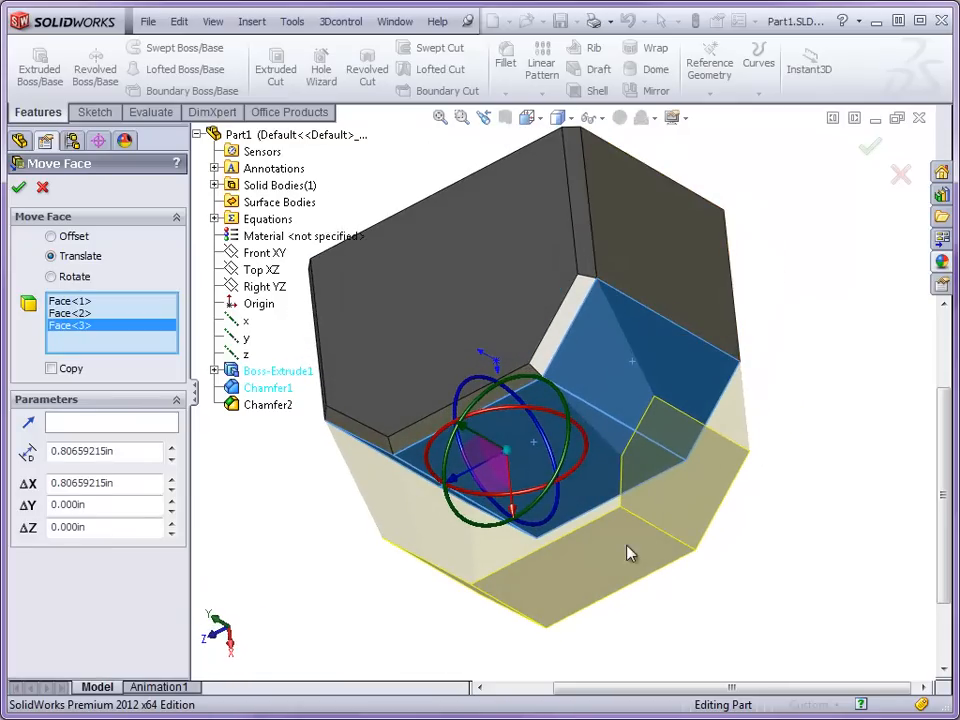
left_click_drag(630, 553, 705, 440)
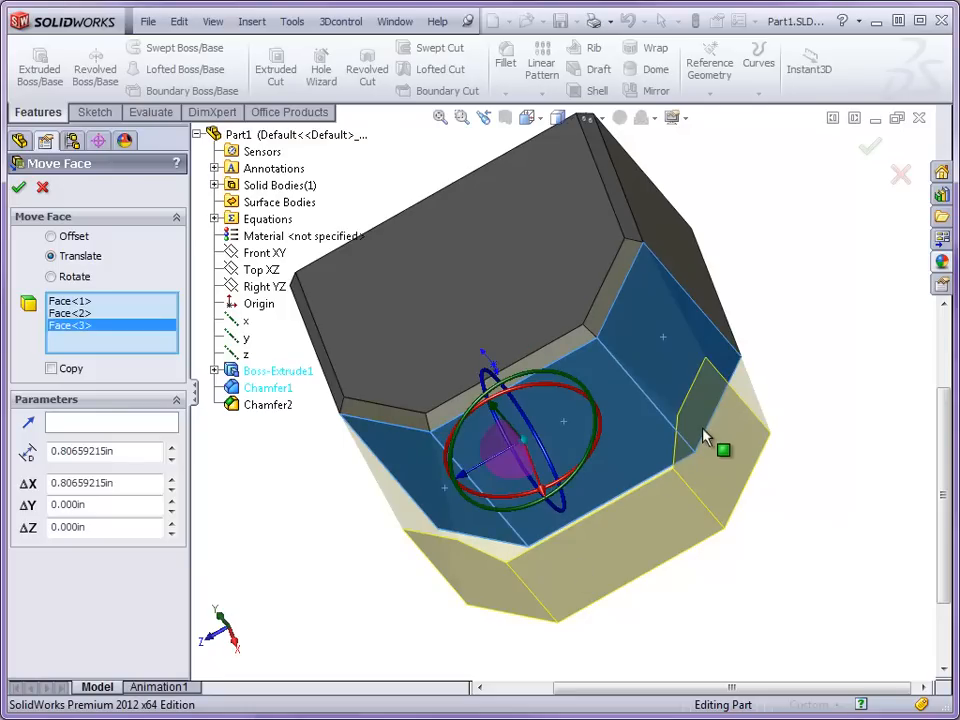
left_click_drag(700, 440, 510, 510)
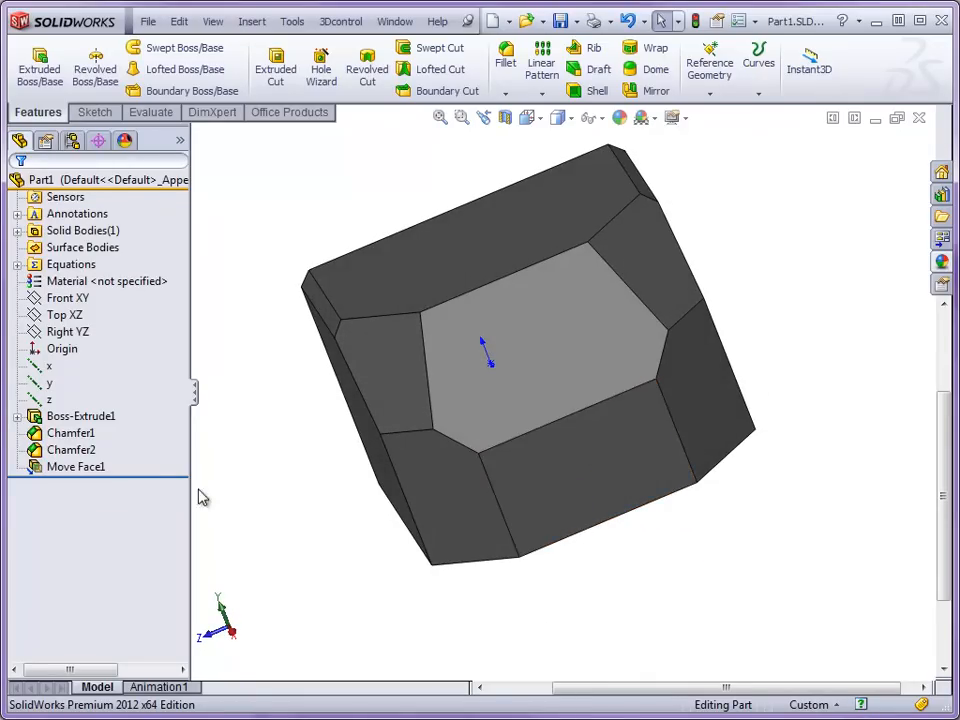
mouse_move(155, 483)
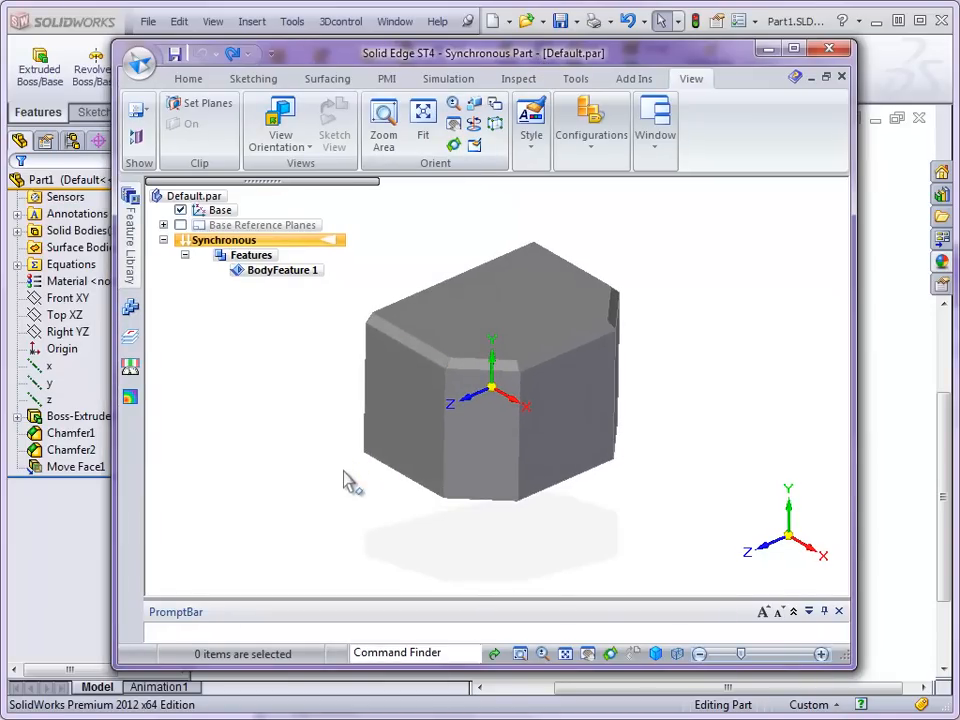
- Select a side face and drag it outward to about 40.75 mm with live rules
left_click(565, 400)
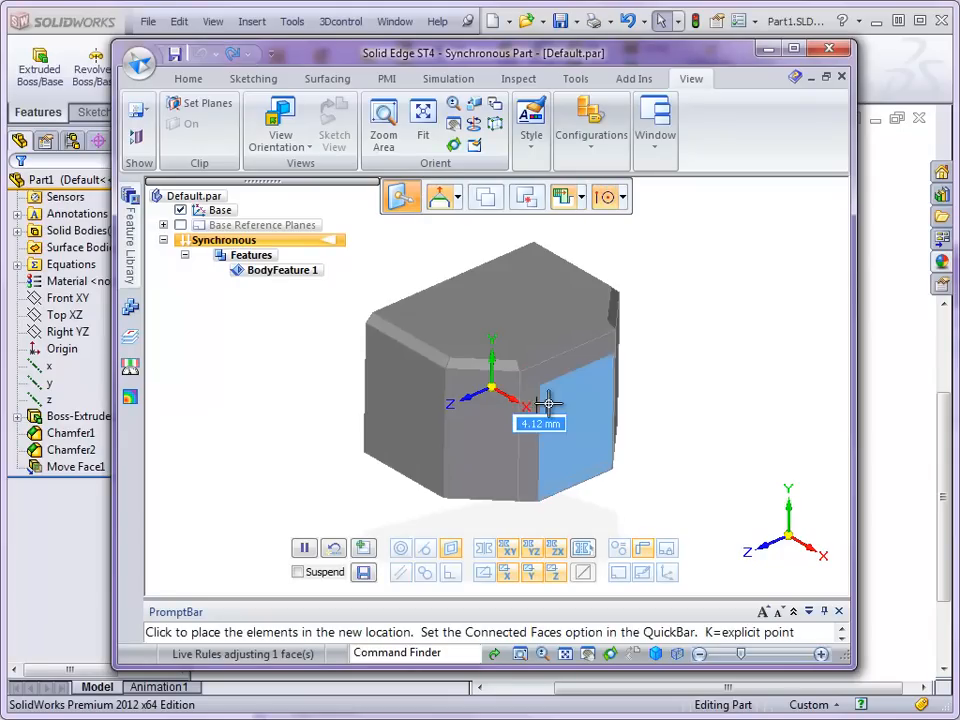
left_click_drag(545, 405, 557, 410)
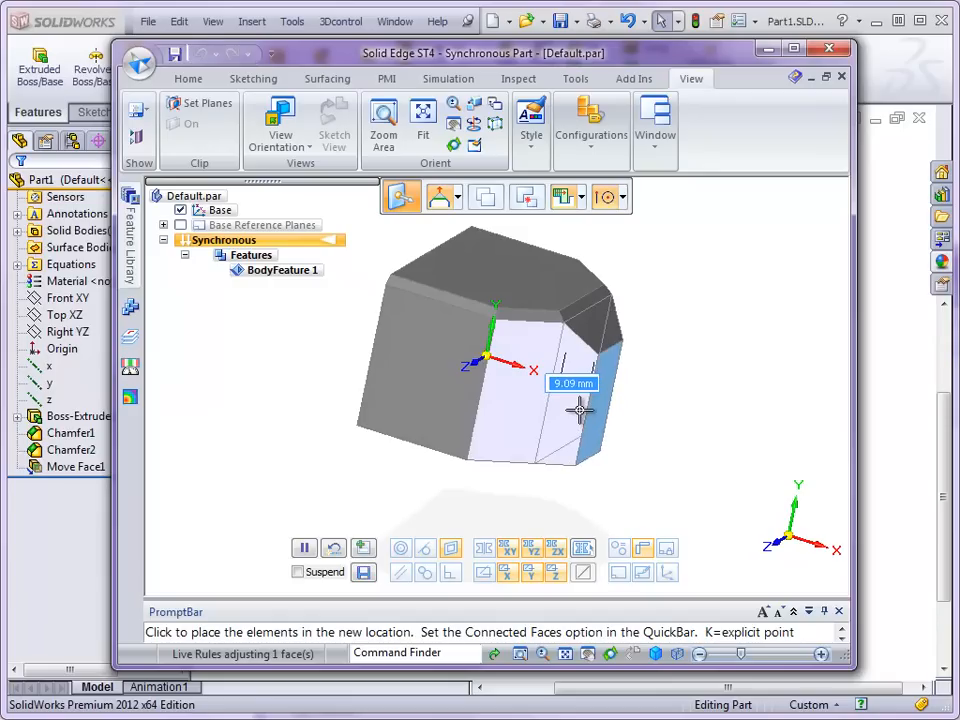
left_click_drag(580, 410, 565, 413)
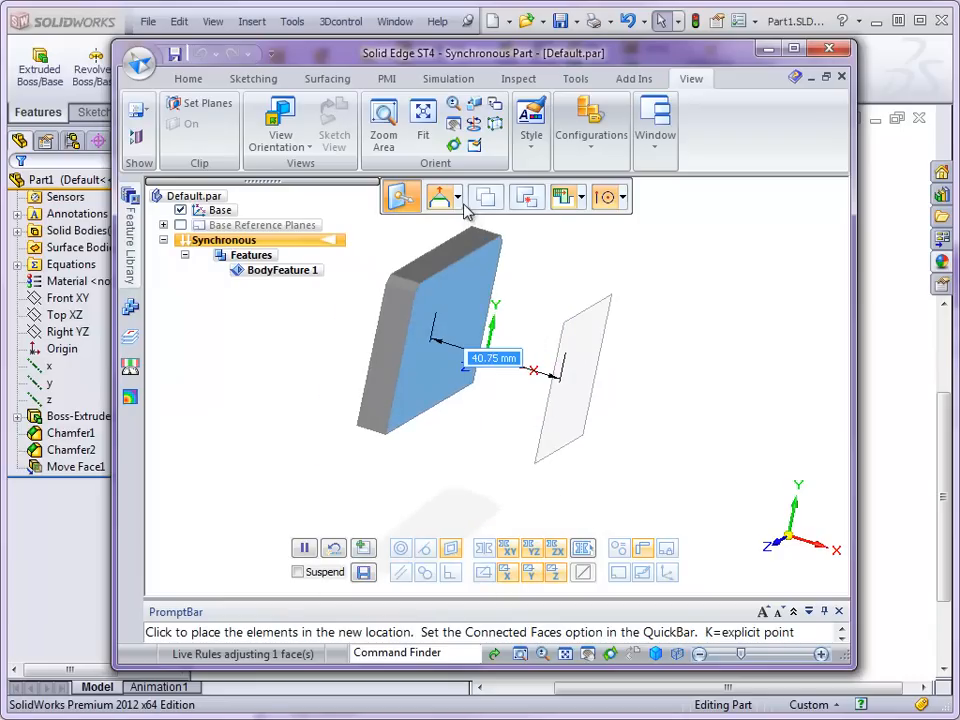
mouse_move(444, 197)
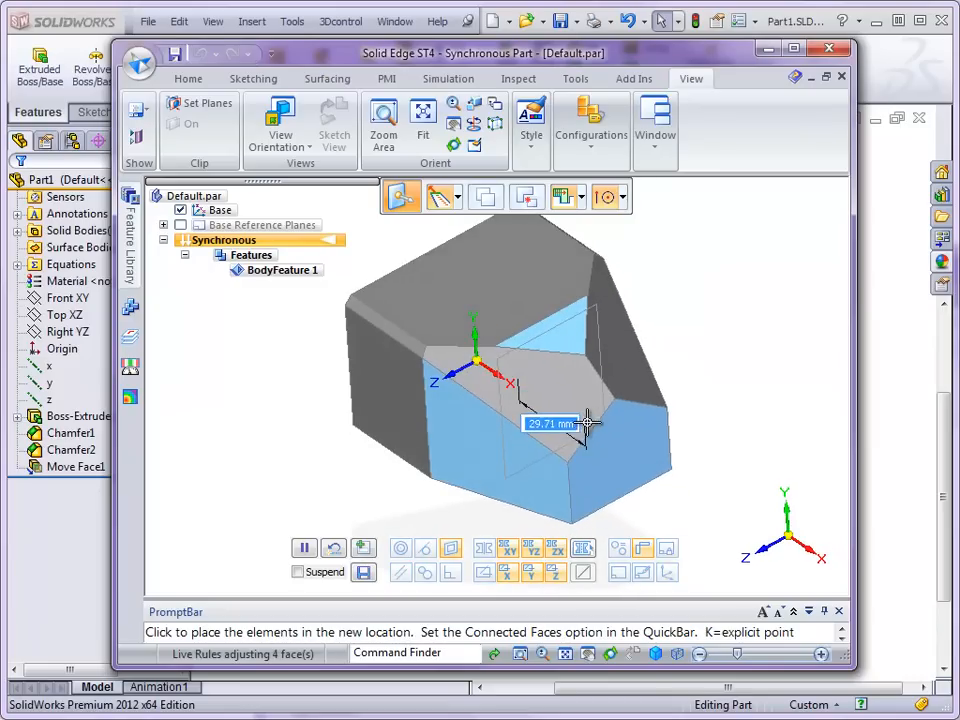
- Drag the four selected faces through several offsets as Live Rules adjust connected faces
left_click_drag(585, 423, 548, 375)
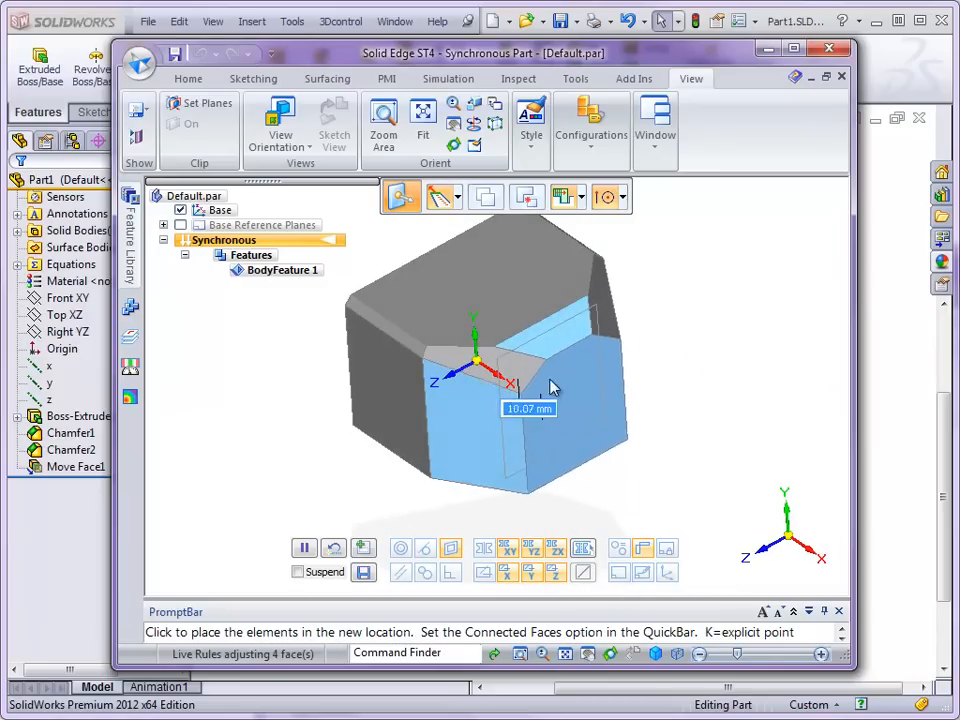
left_click_drag(500, 375, 555, 390)
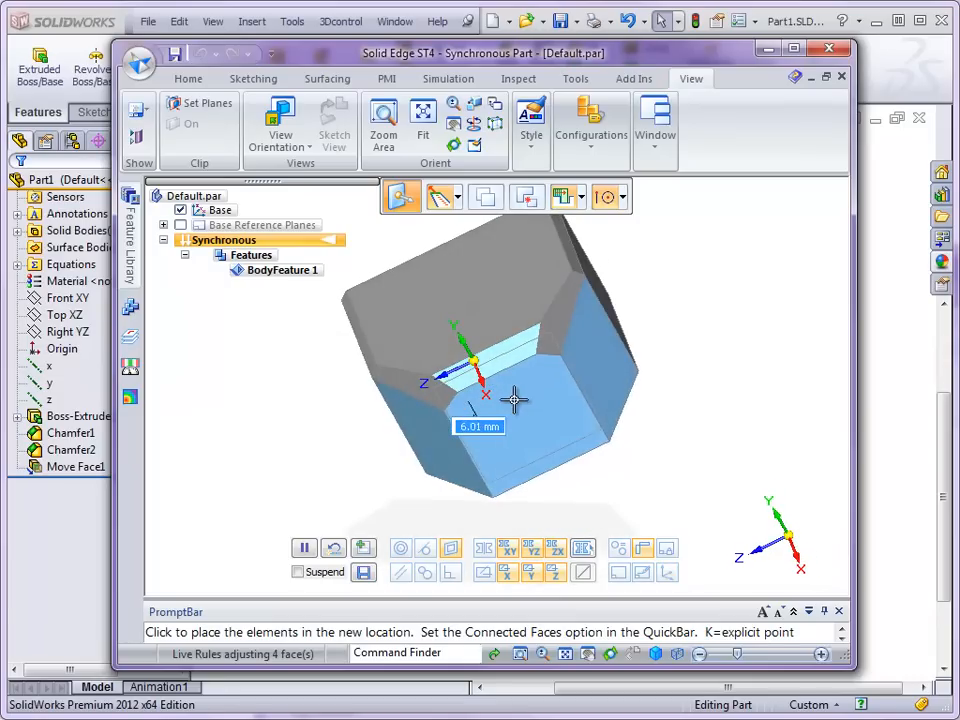
left_click_drag(515, 400, 527, 413)
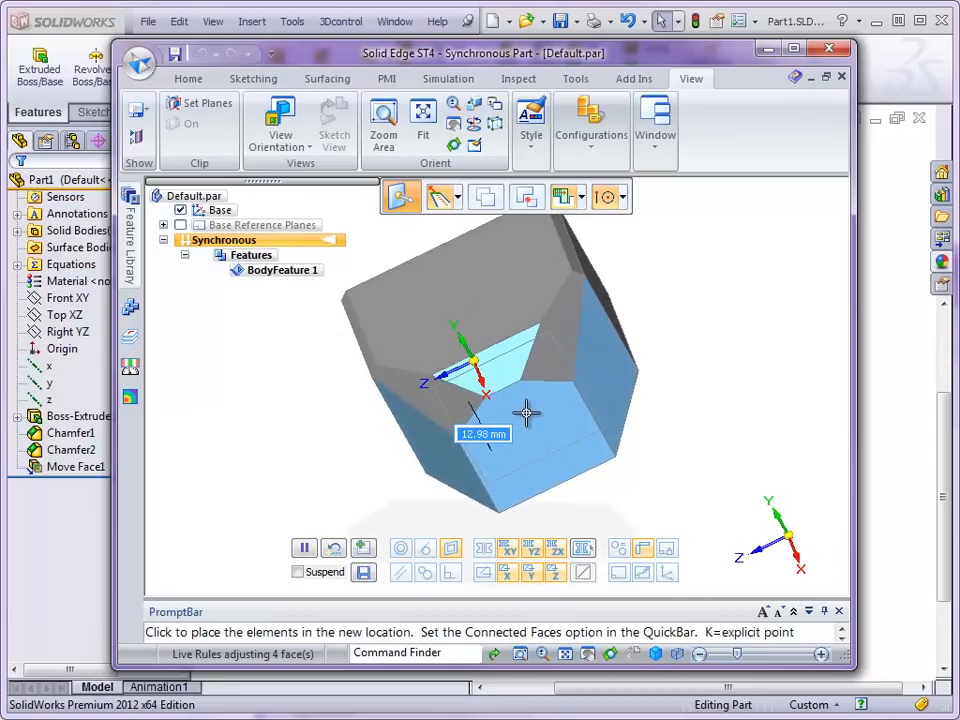
left_click_drag(485, 395, 520, 413)
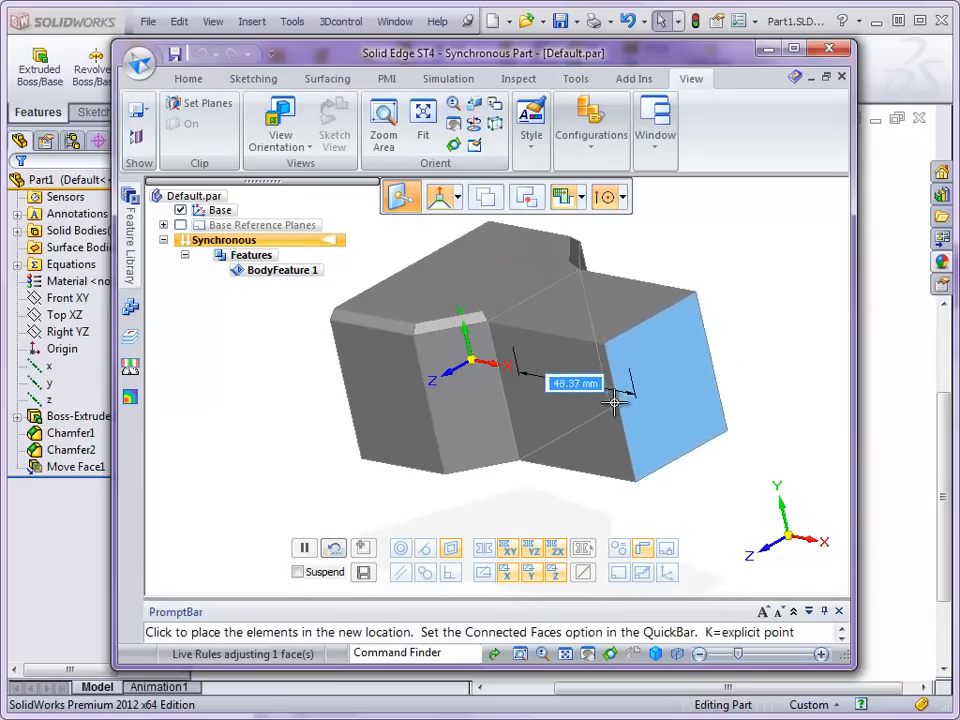
- Pull a side face out to lengthen the block, then back near its original position
left_click_drag(615, 400, 475, 390)
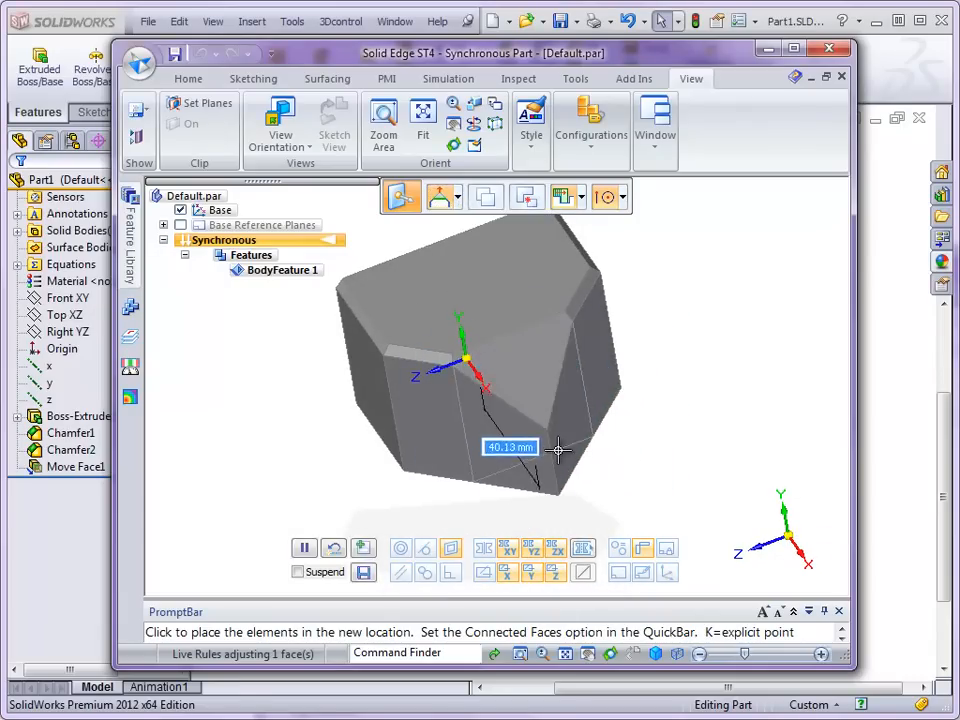
left_click_drag(540, 448, 545, 390)
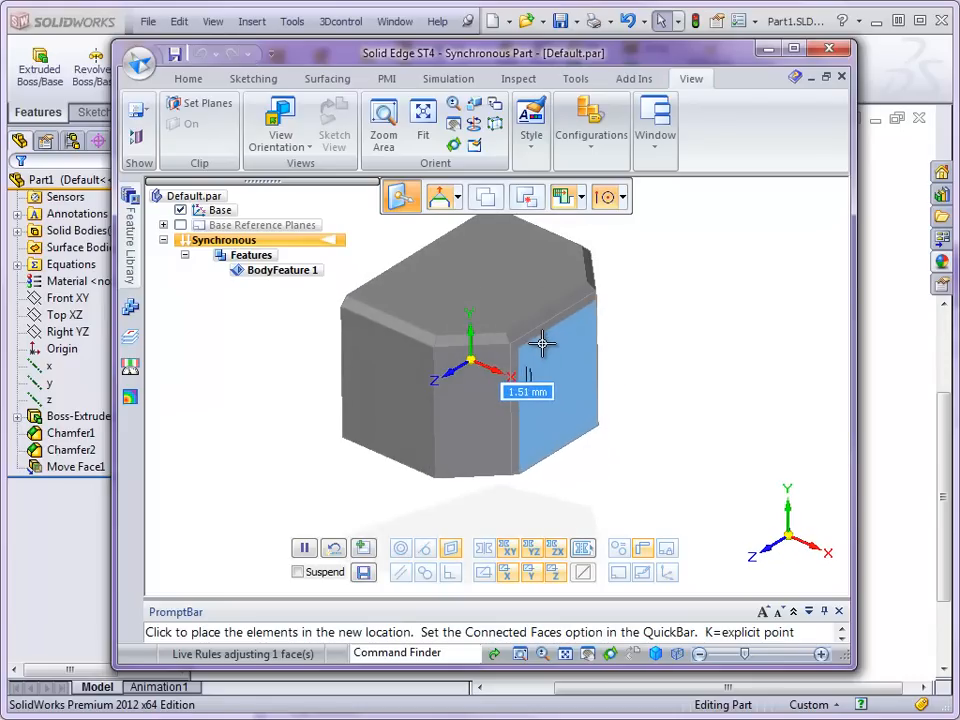
left_click_drag(543, 345, 560, 378)
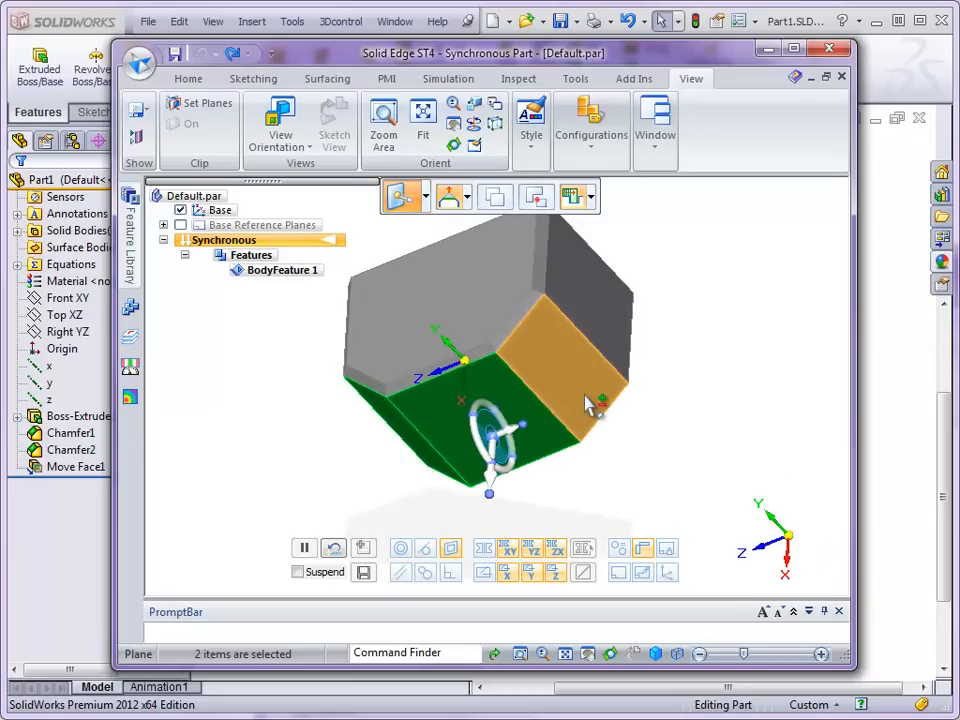
mouse_move(600, 390)
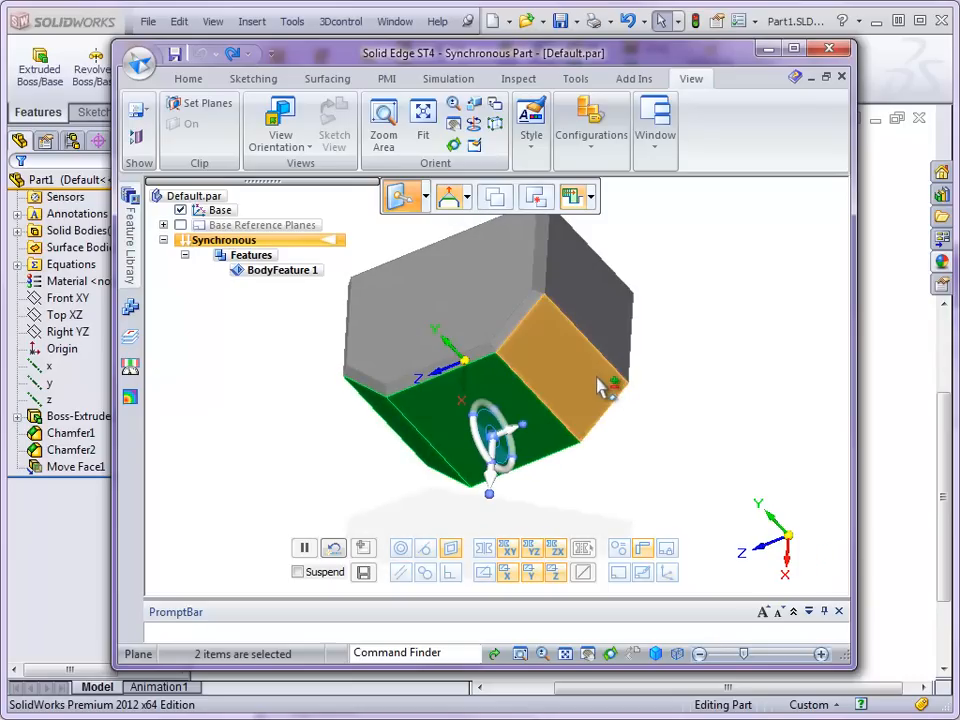
- Add the adjacent side face to the current face selection
left_click(595, 385)
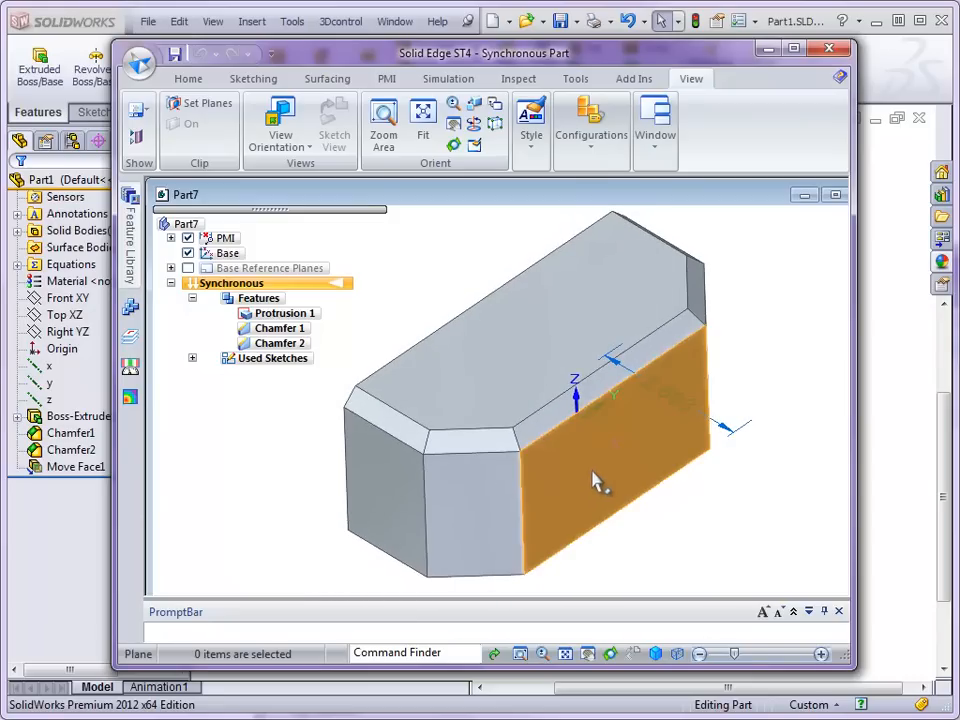
- In Part7, select the long side face, then the Chamfer 1 face showing 1.000
left_click(595, 475)
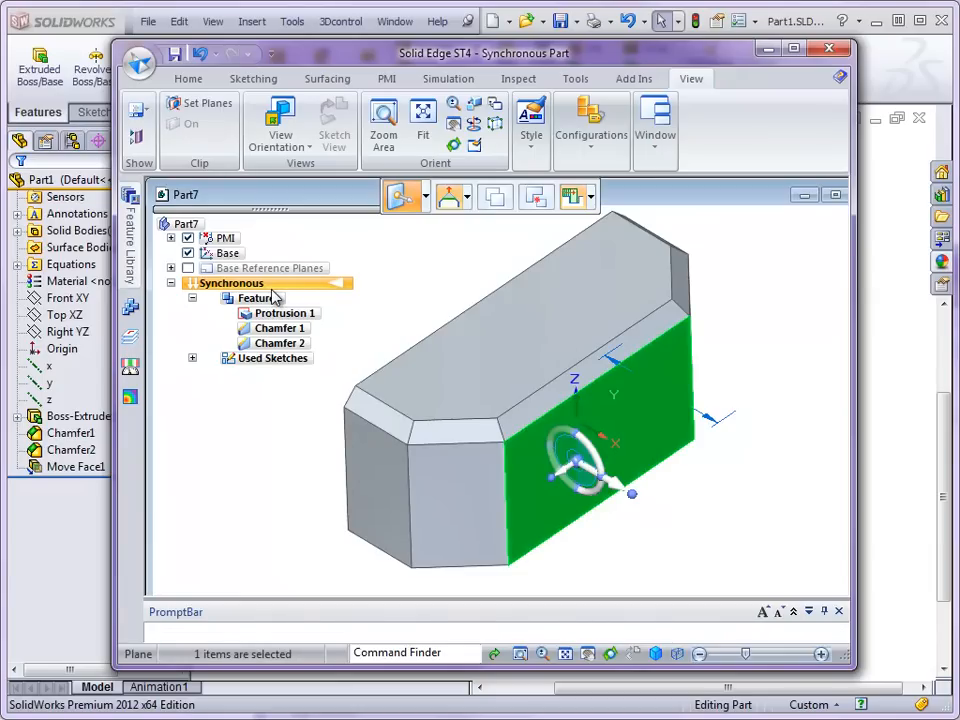
left_click(274, 328)
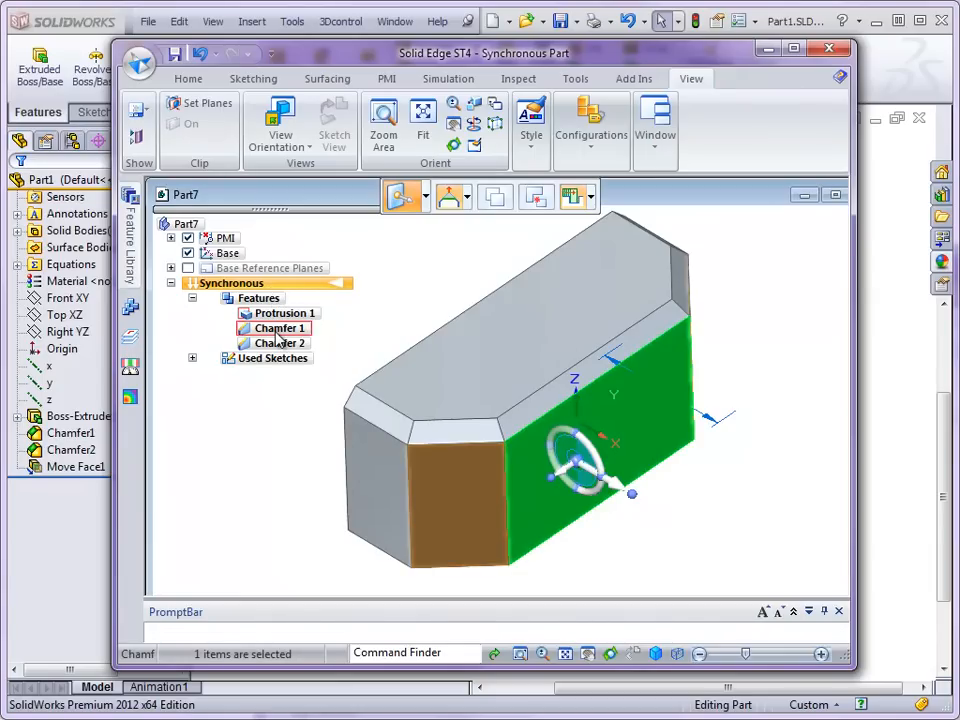
left_click(277, 343)
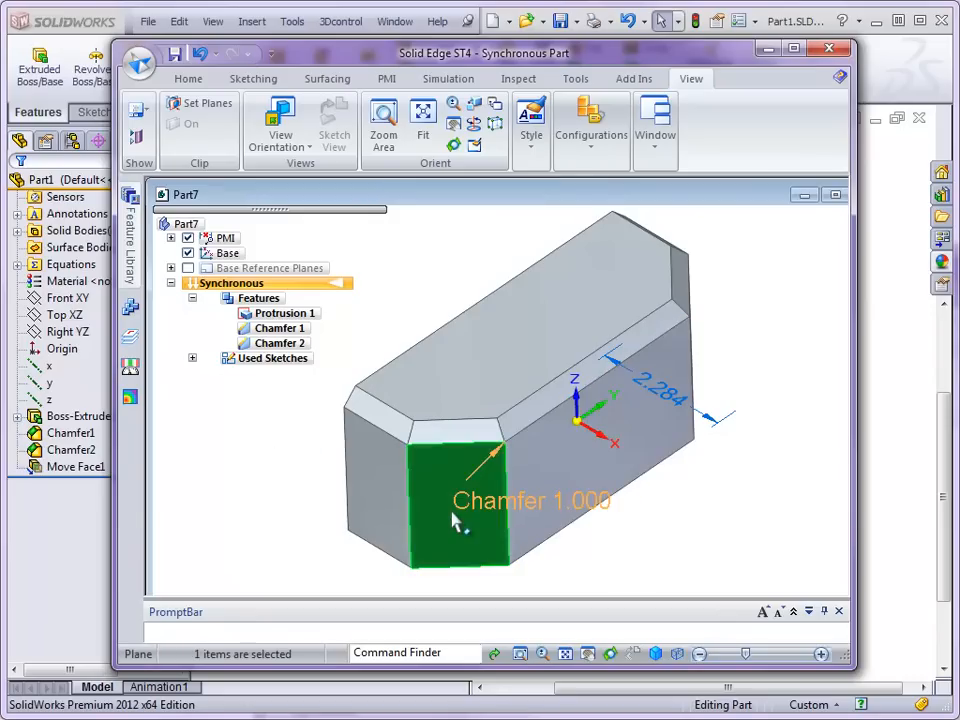
mouse_move(575, 510)
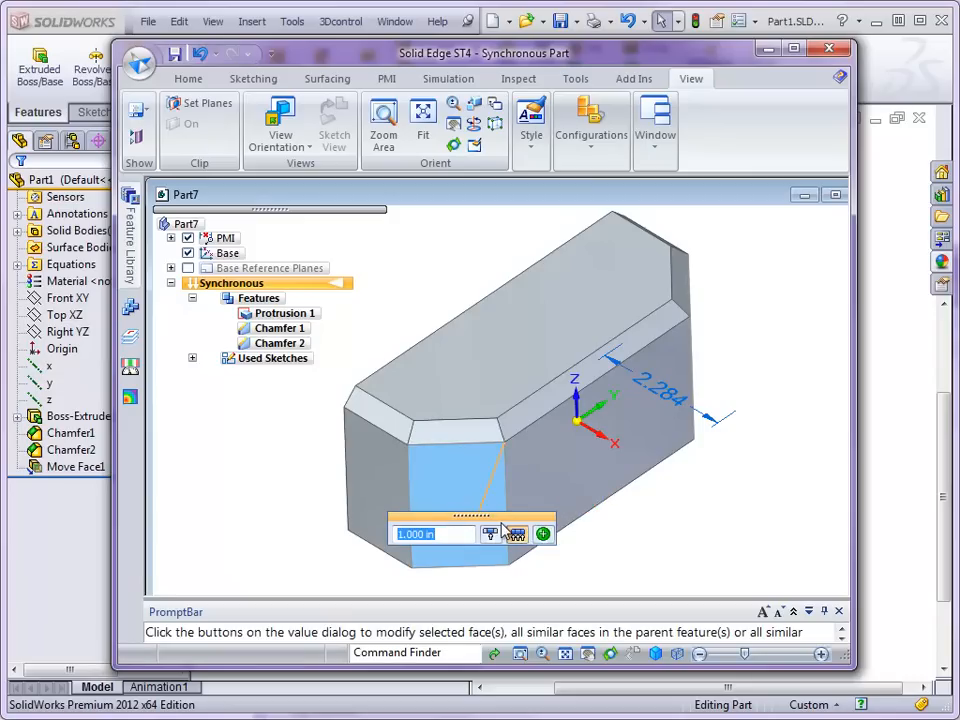
- Change the Part7 chamfer dimension to 1.3, then check the 0.250 top chamfer
type("1.3")
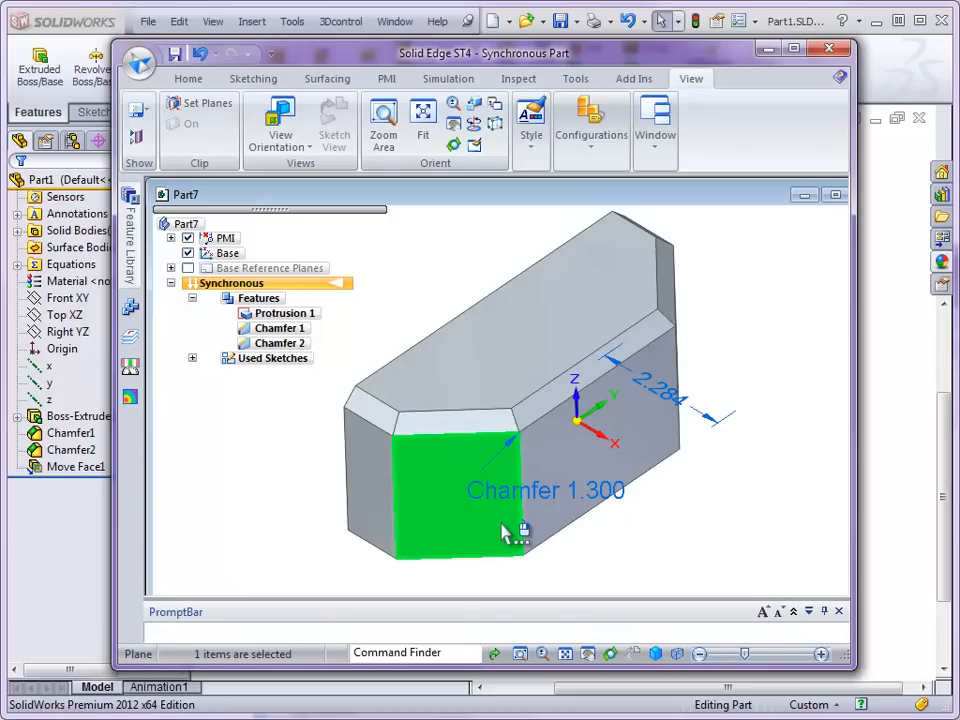
left_click(277, 343)
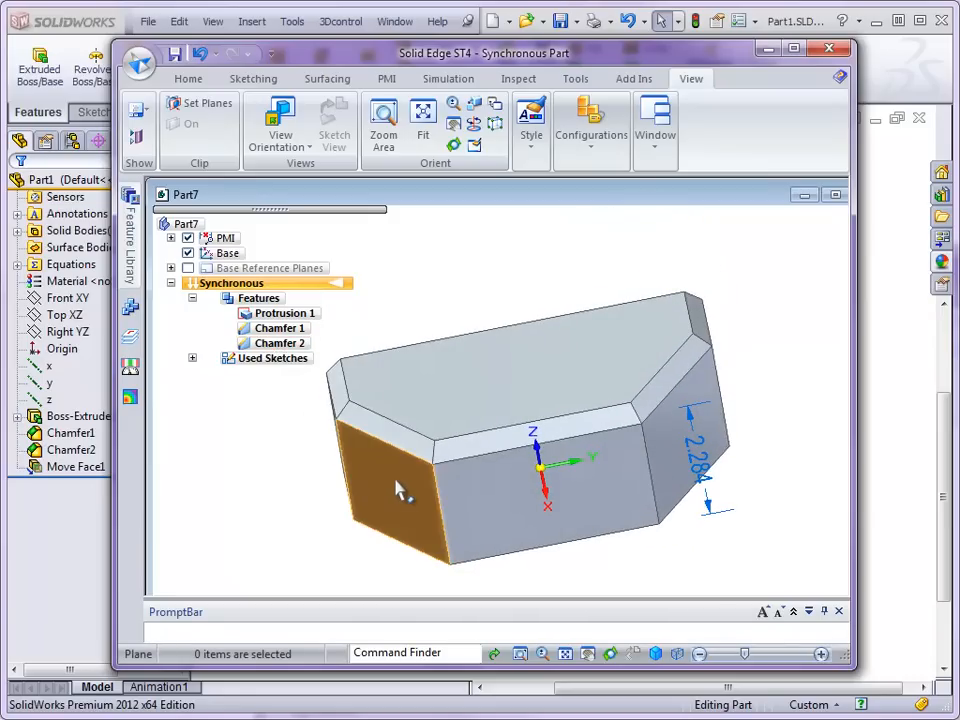
mouse_move(665, 395)
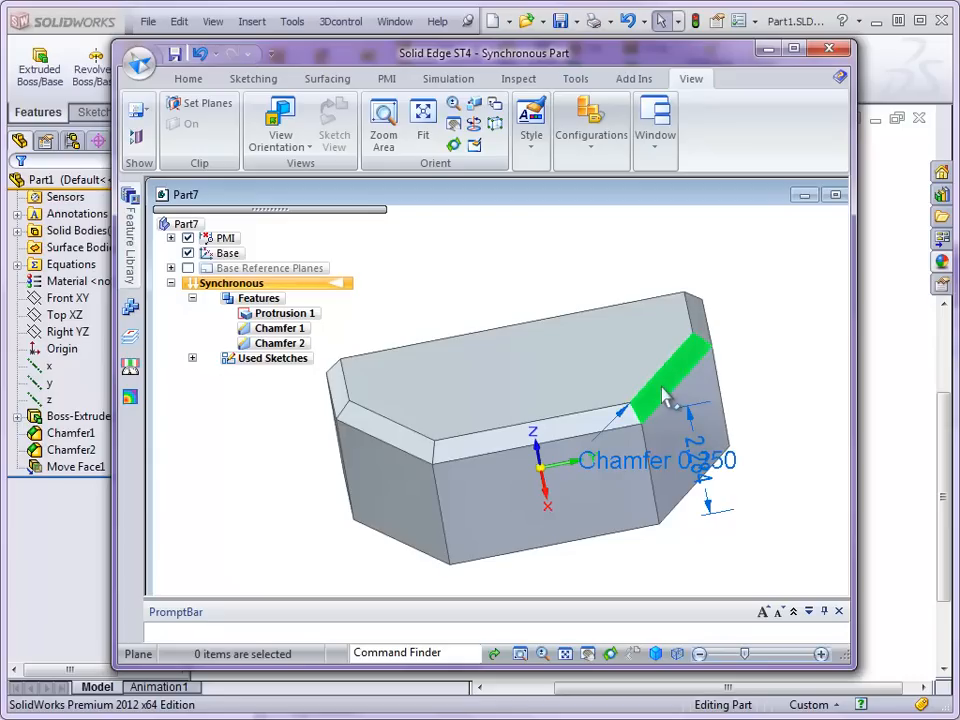
left_click(668, 395)
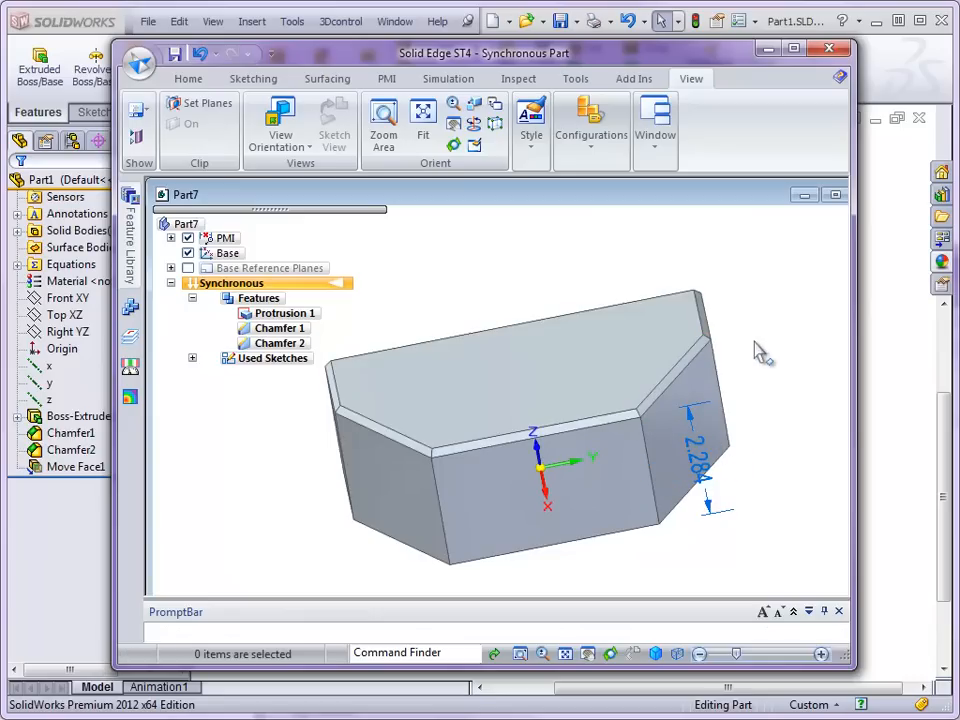
left_click(275, 328)
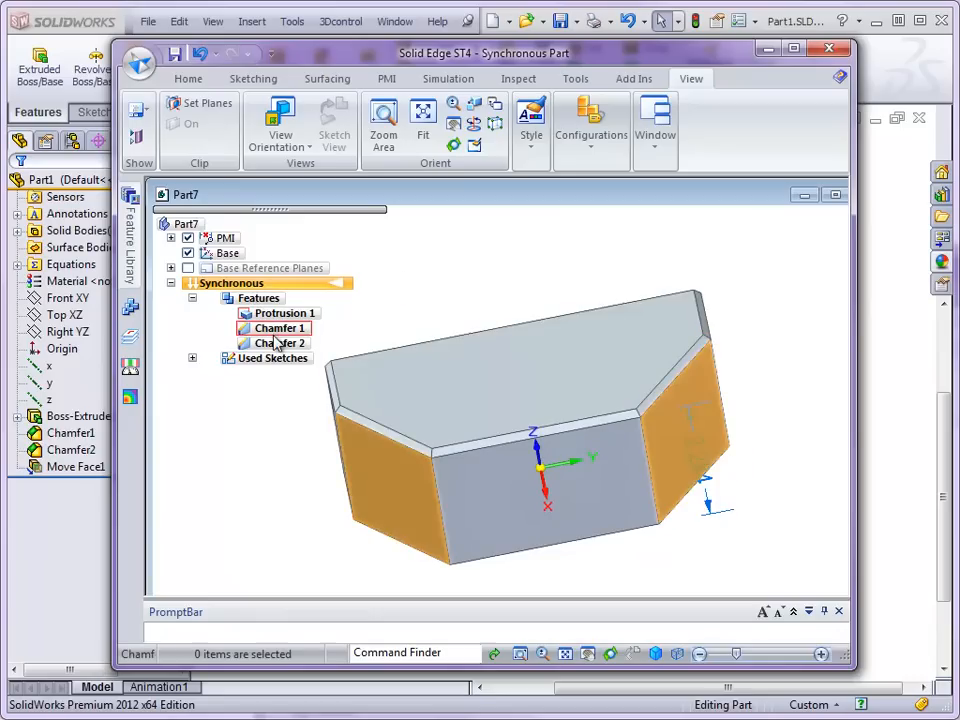
left_click(281, 343)
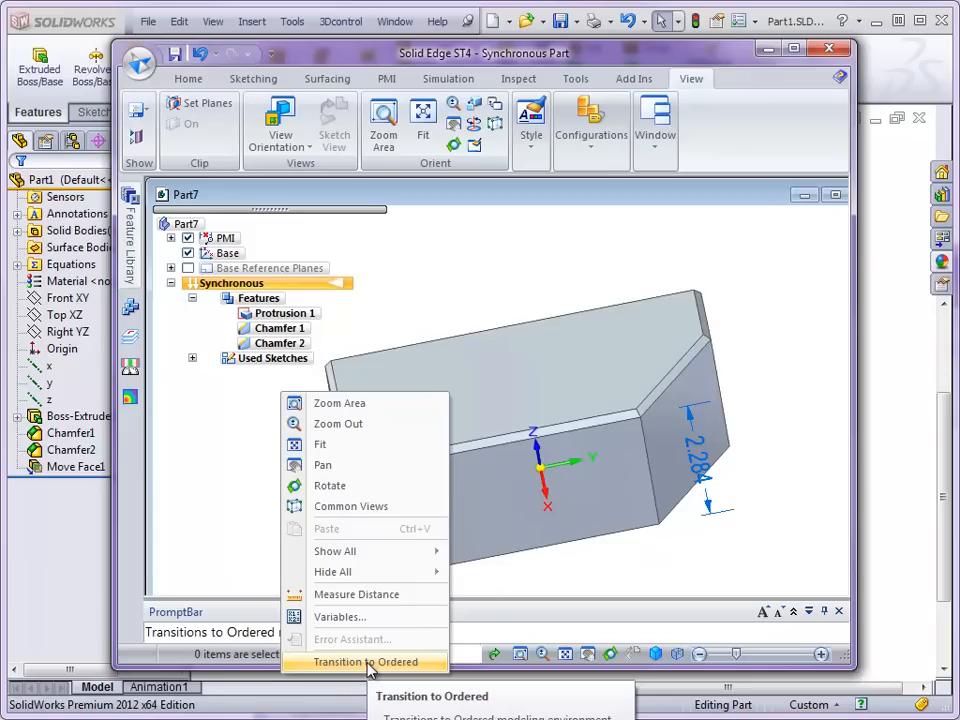
left_click(367, 662)
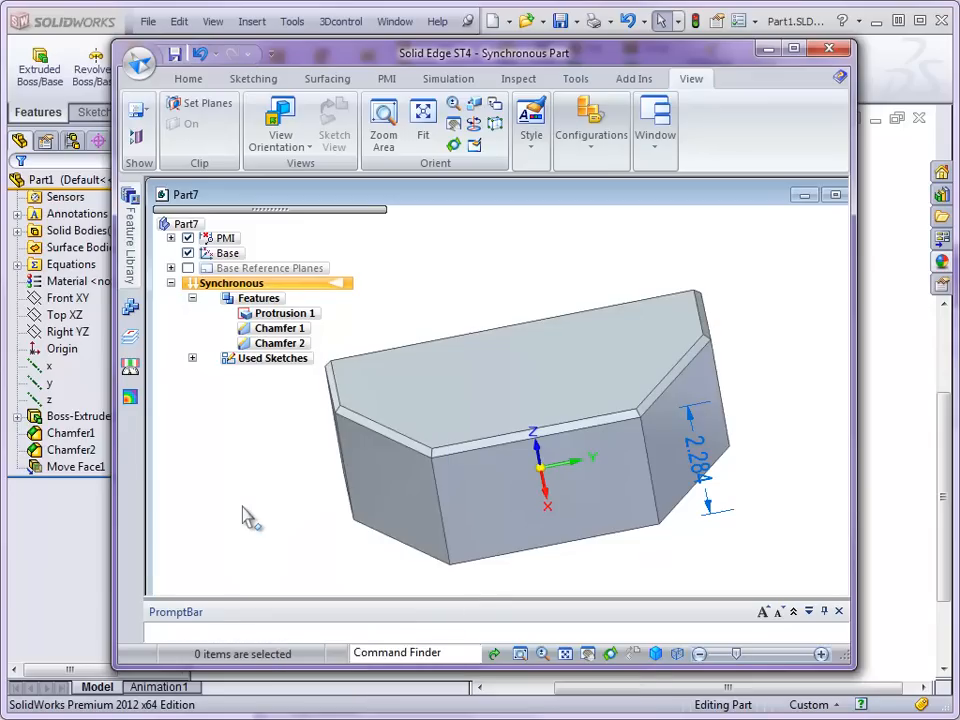